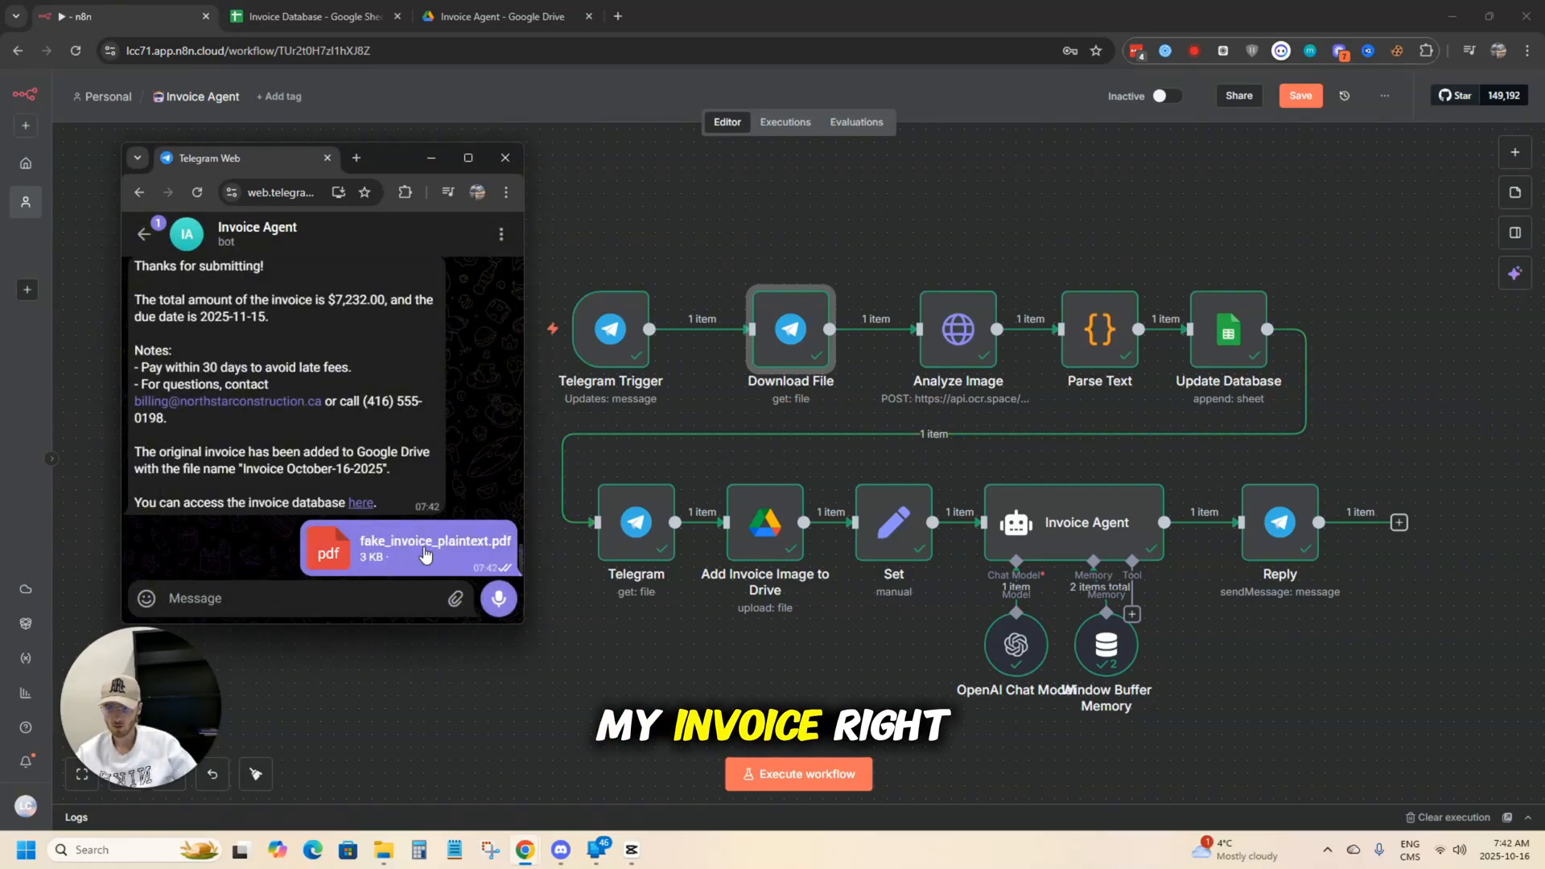
Check the duplicate INV-16951 rows and Notes in Invoice Database, glance at Invoice Agent Drive, return to n8n
left_click(798, 773)
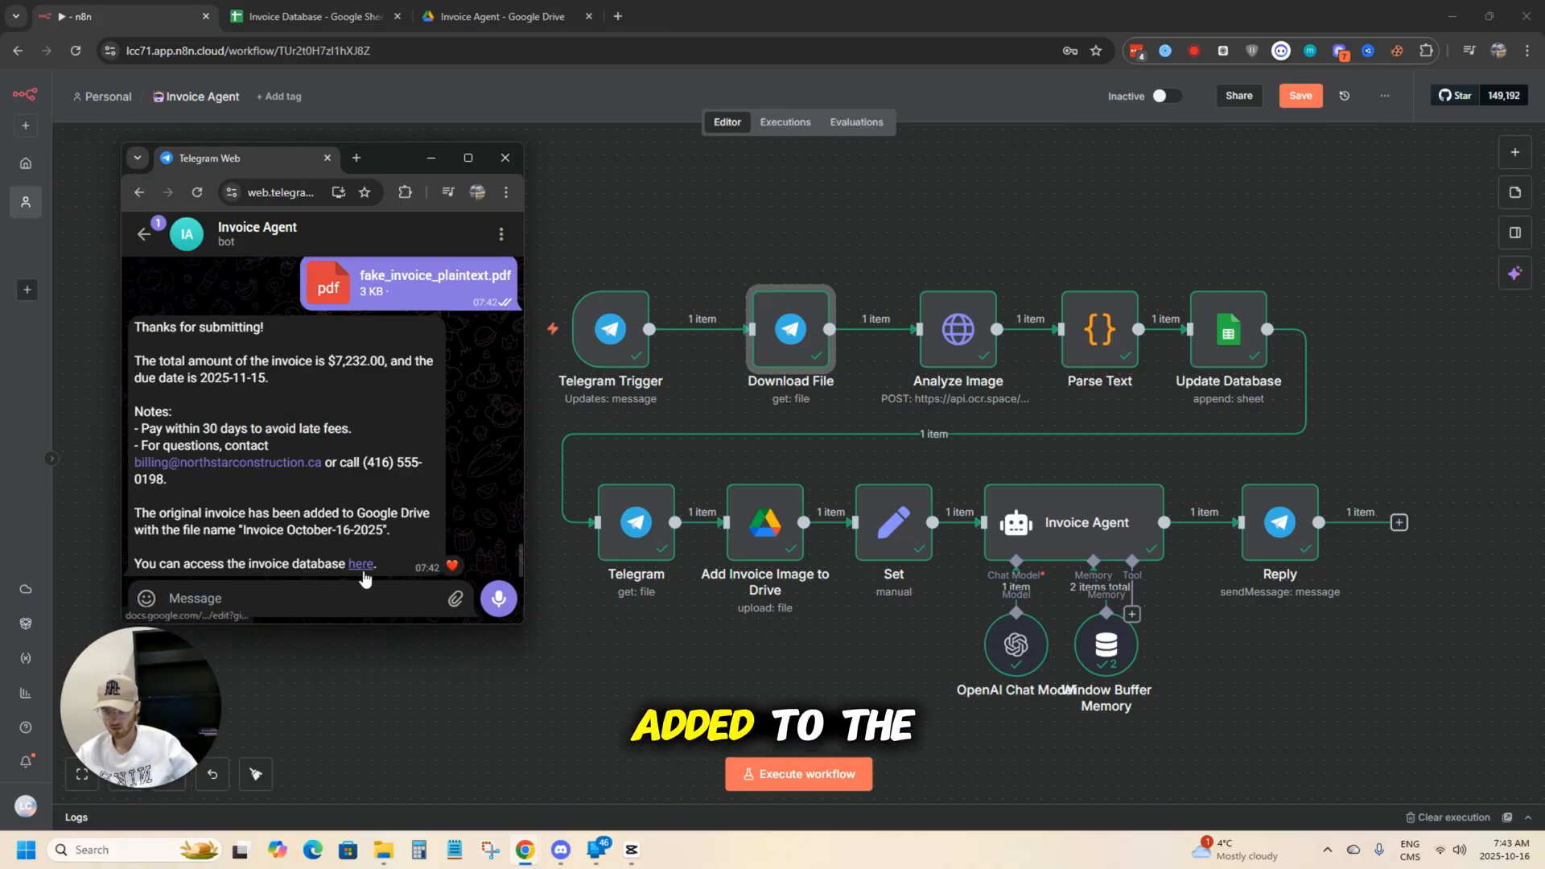
left_click(360, 563)
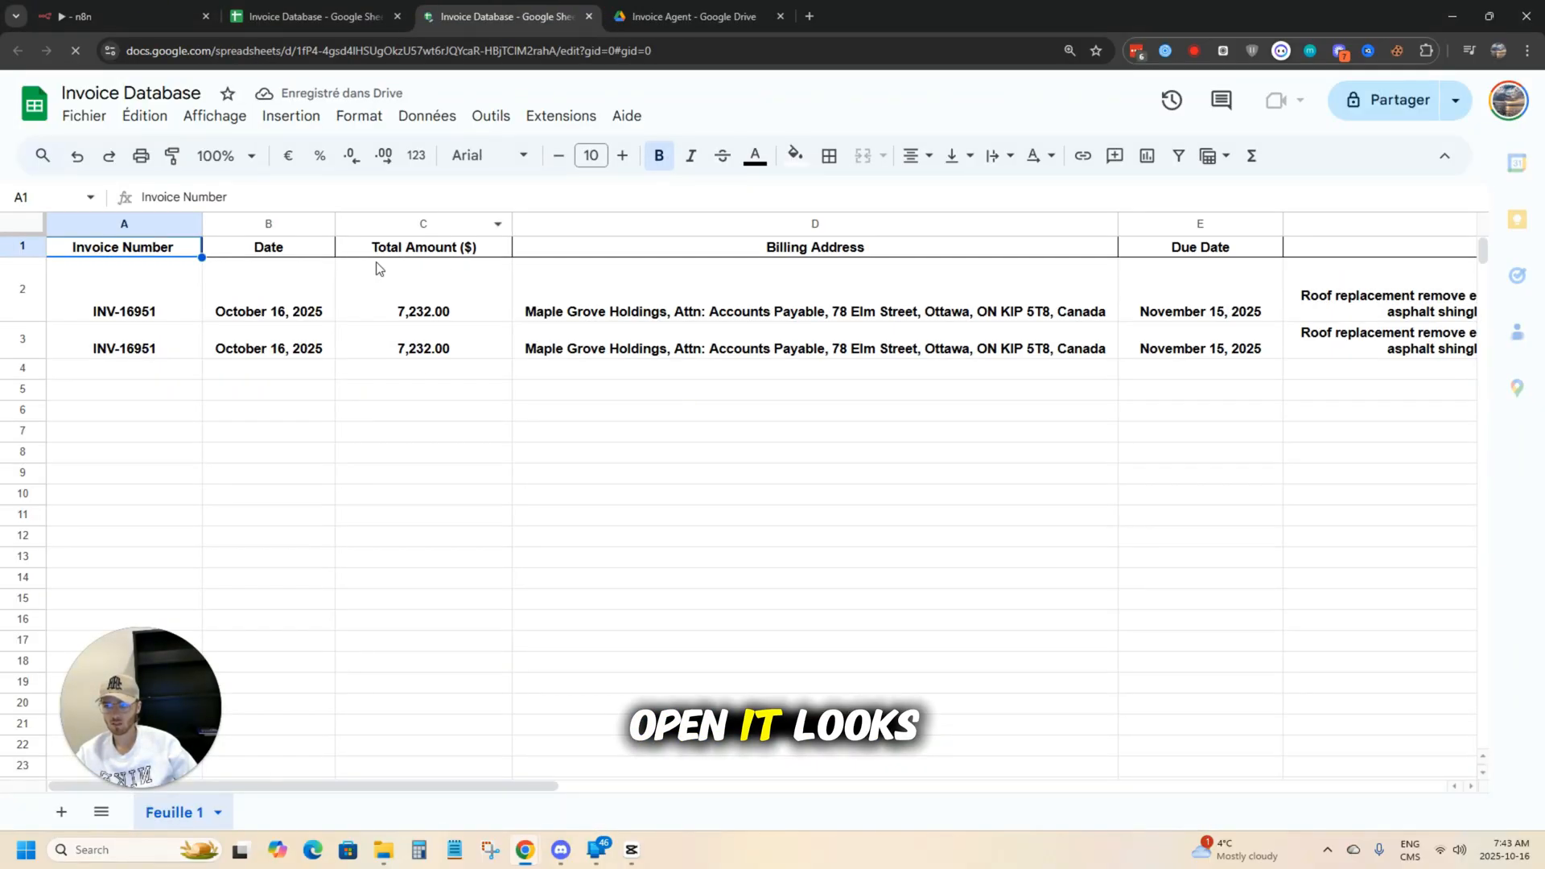
left_click(268, 472)
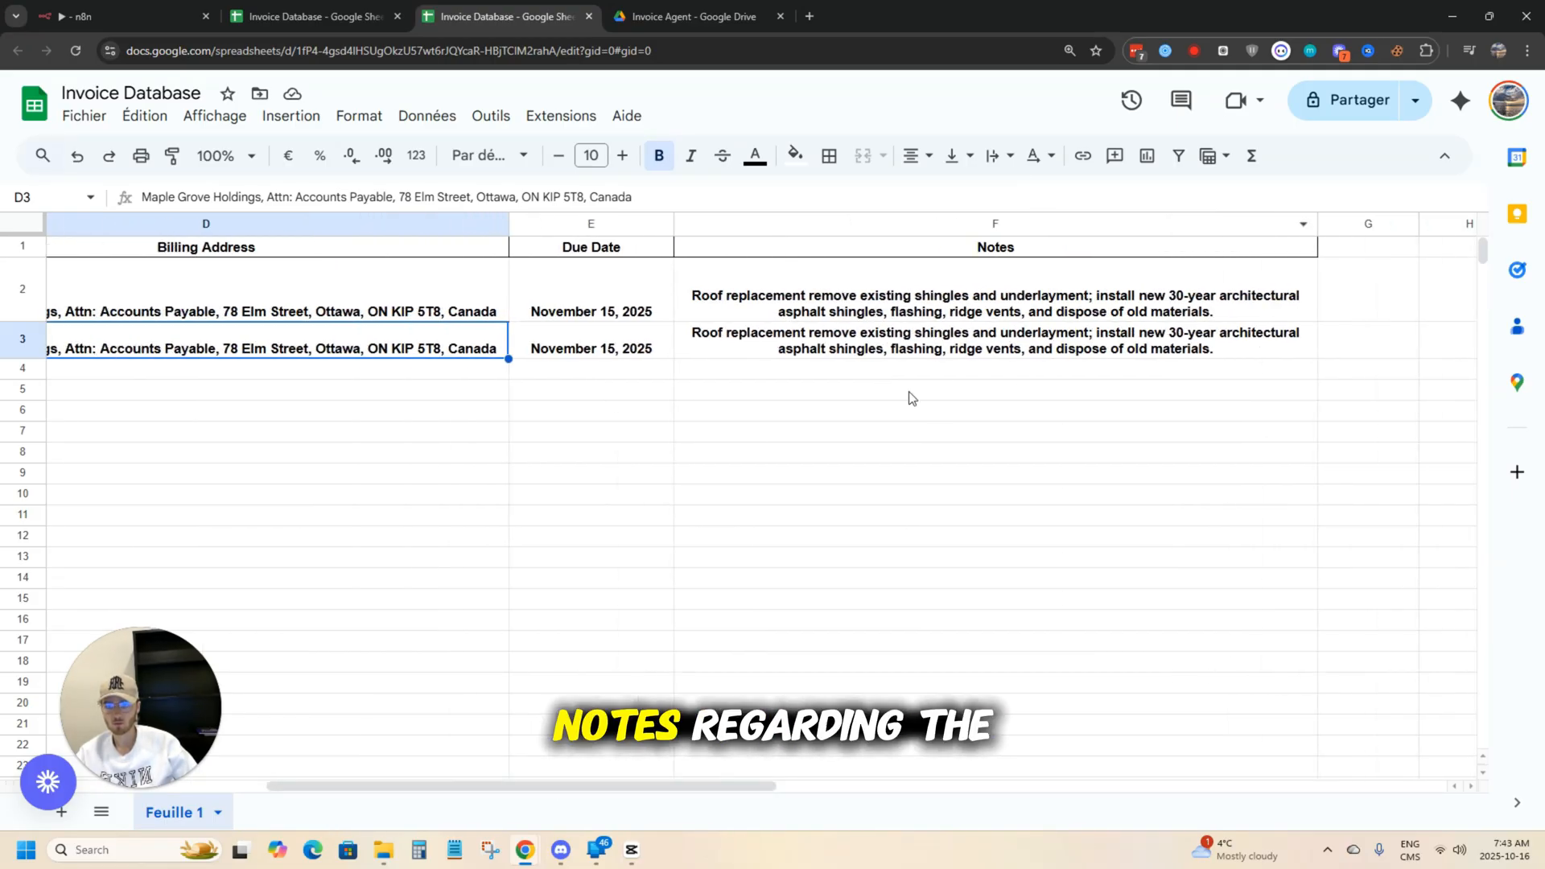
left_click_drag(536, 786, 650, 785)
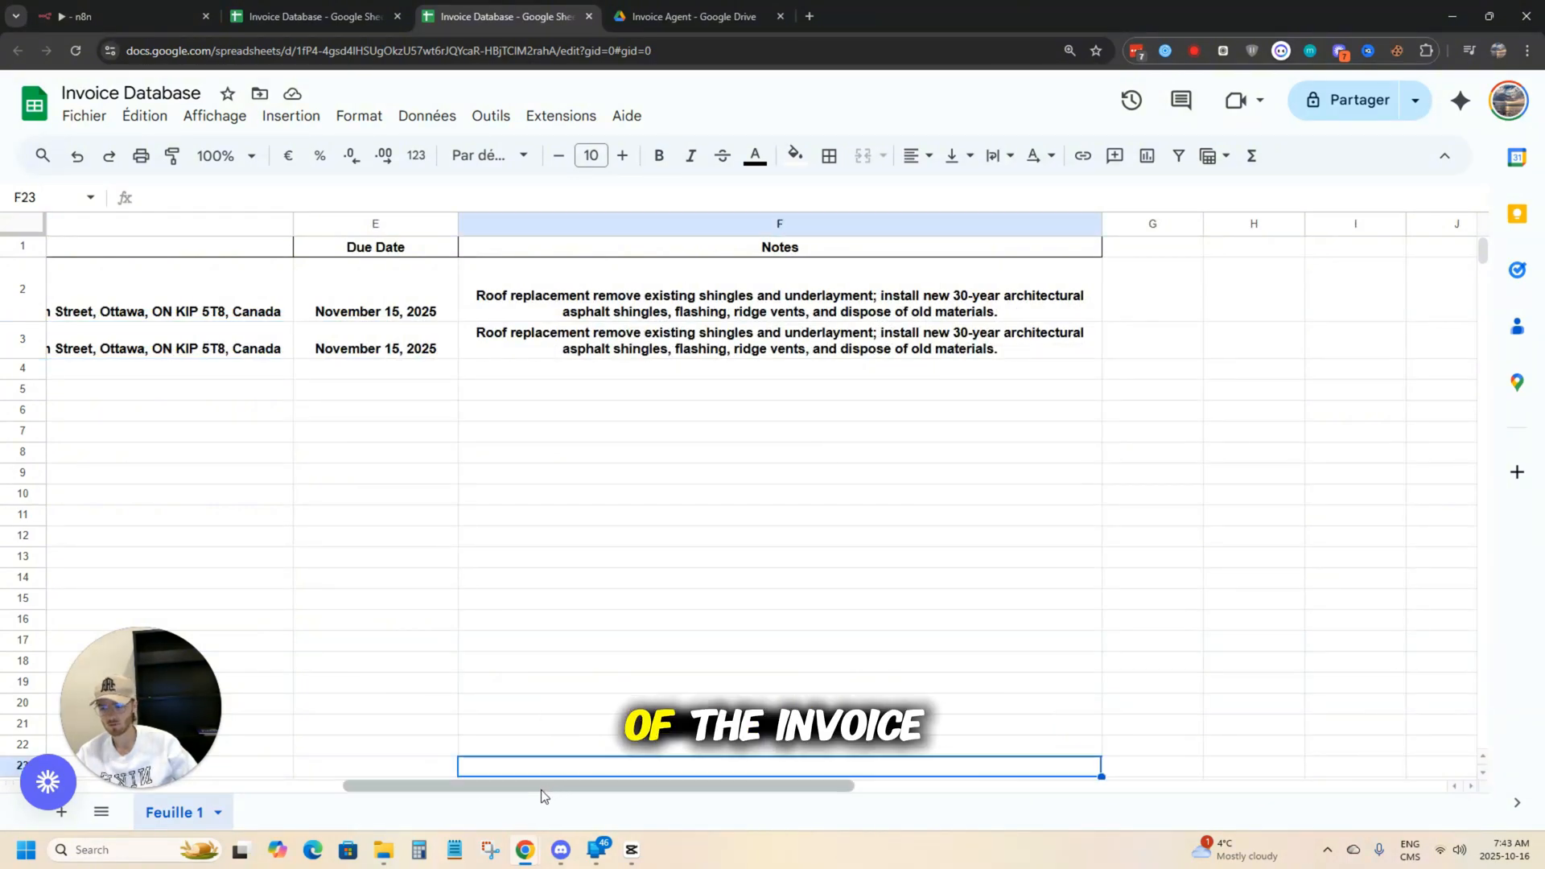
scroll("left", 3)
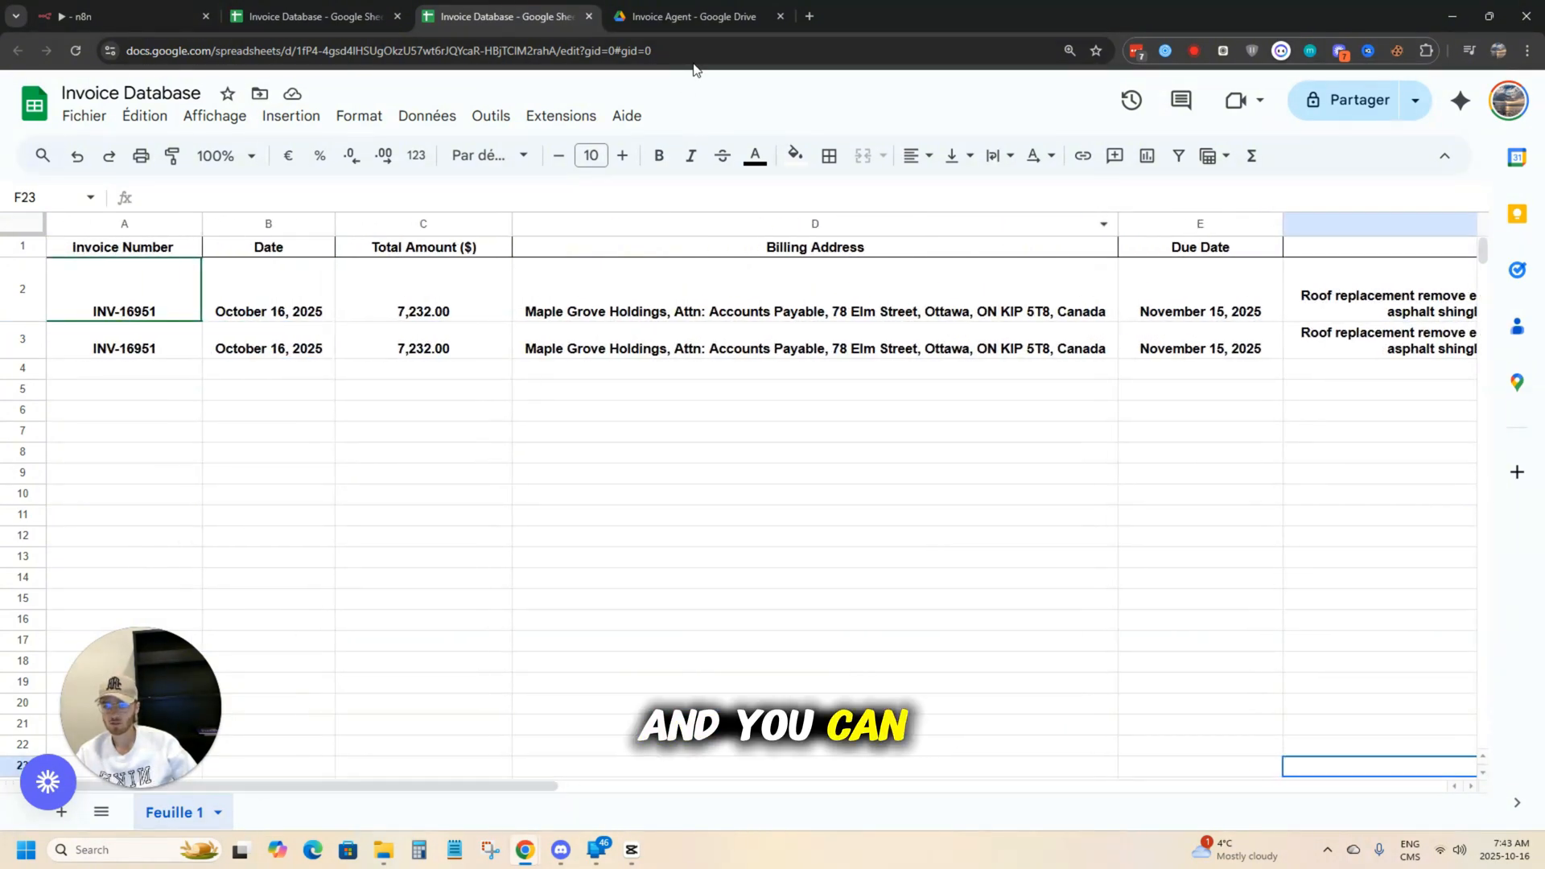
left_click(695, 16)
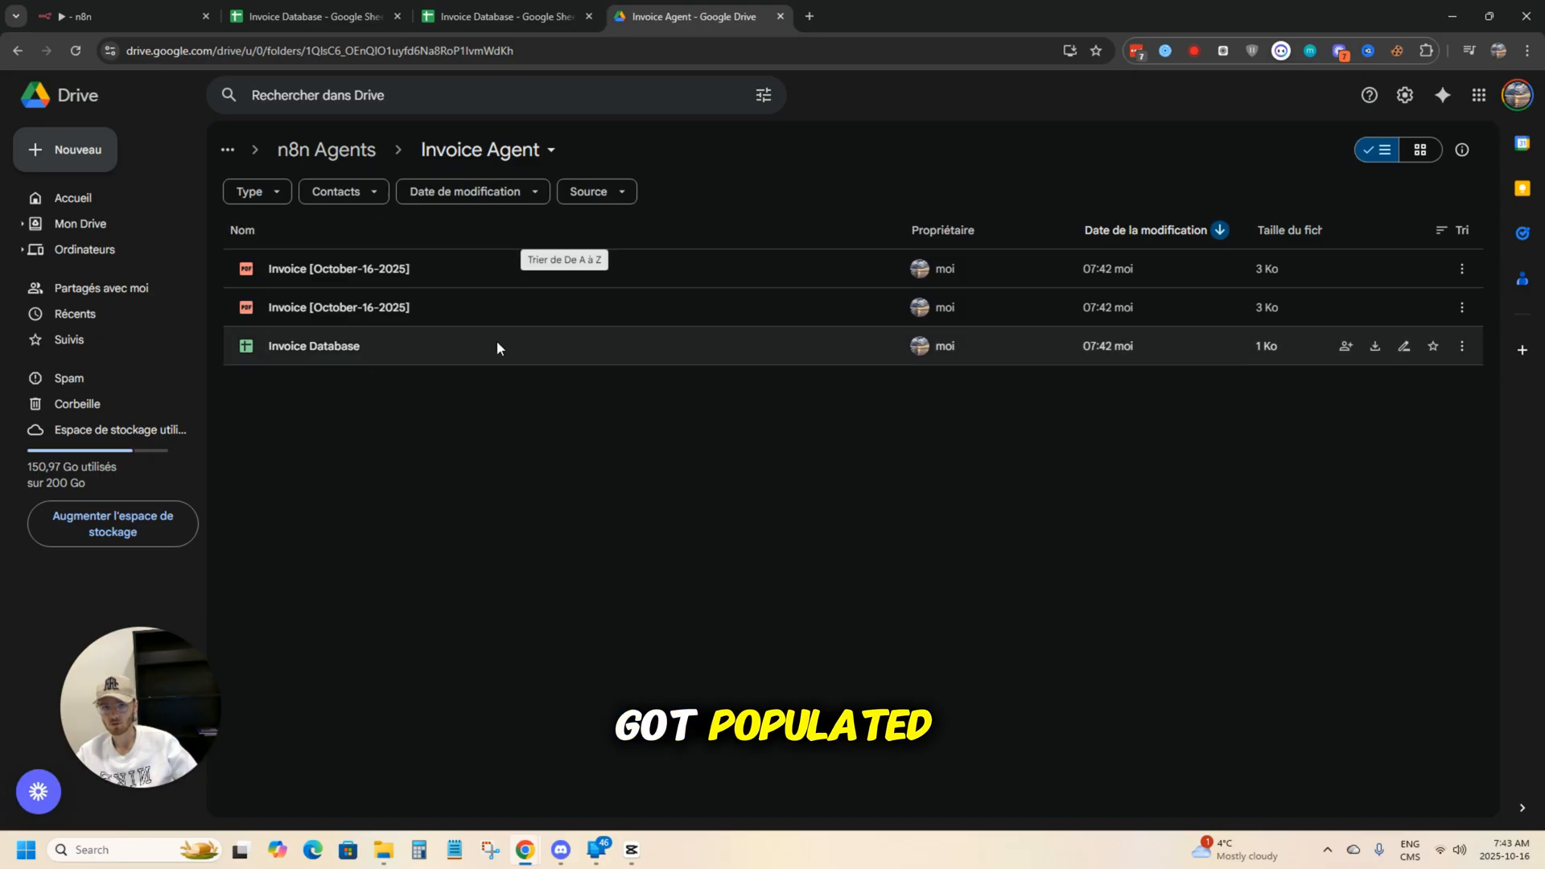
mouse_move(392, 294)
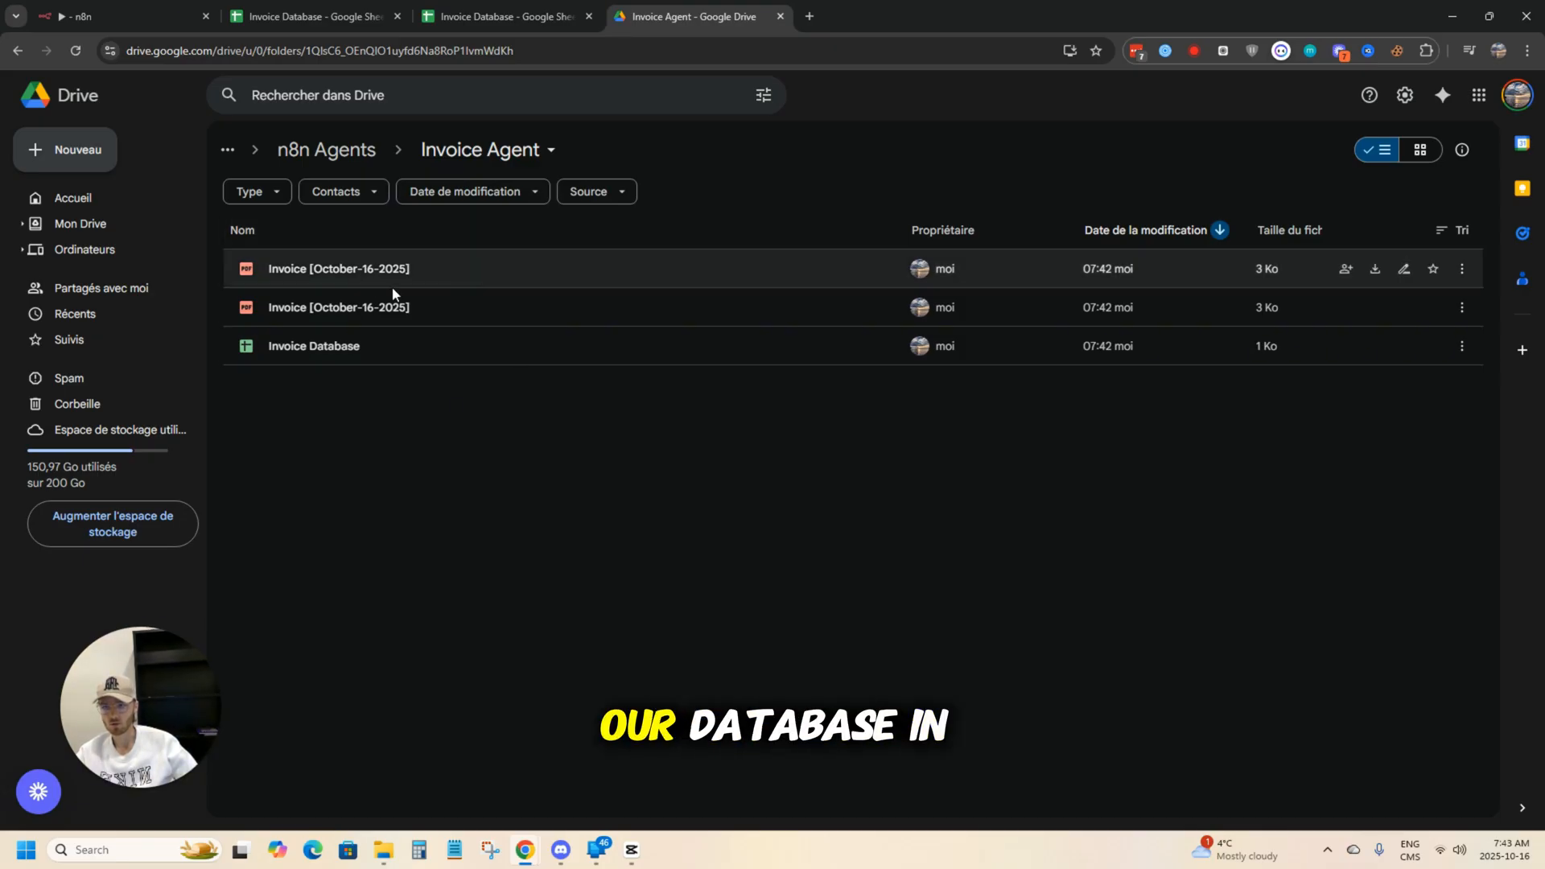
left_click(118, 16)
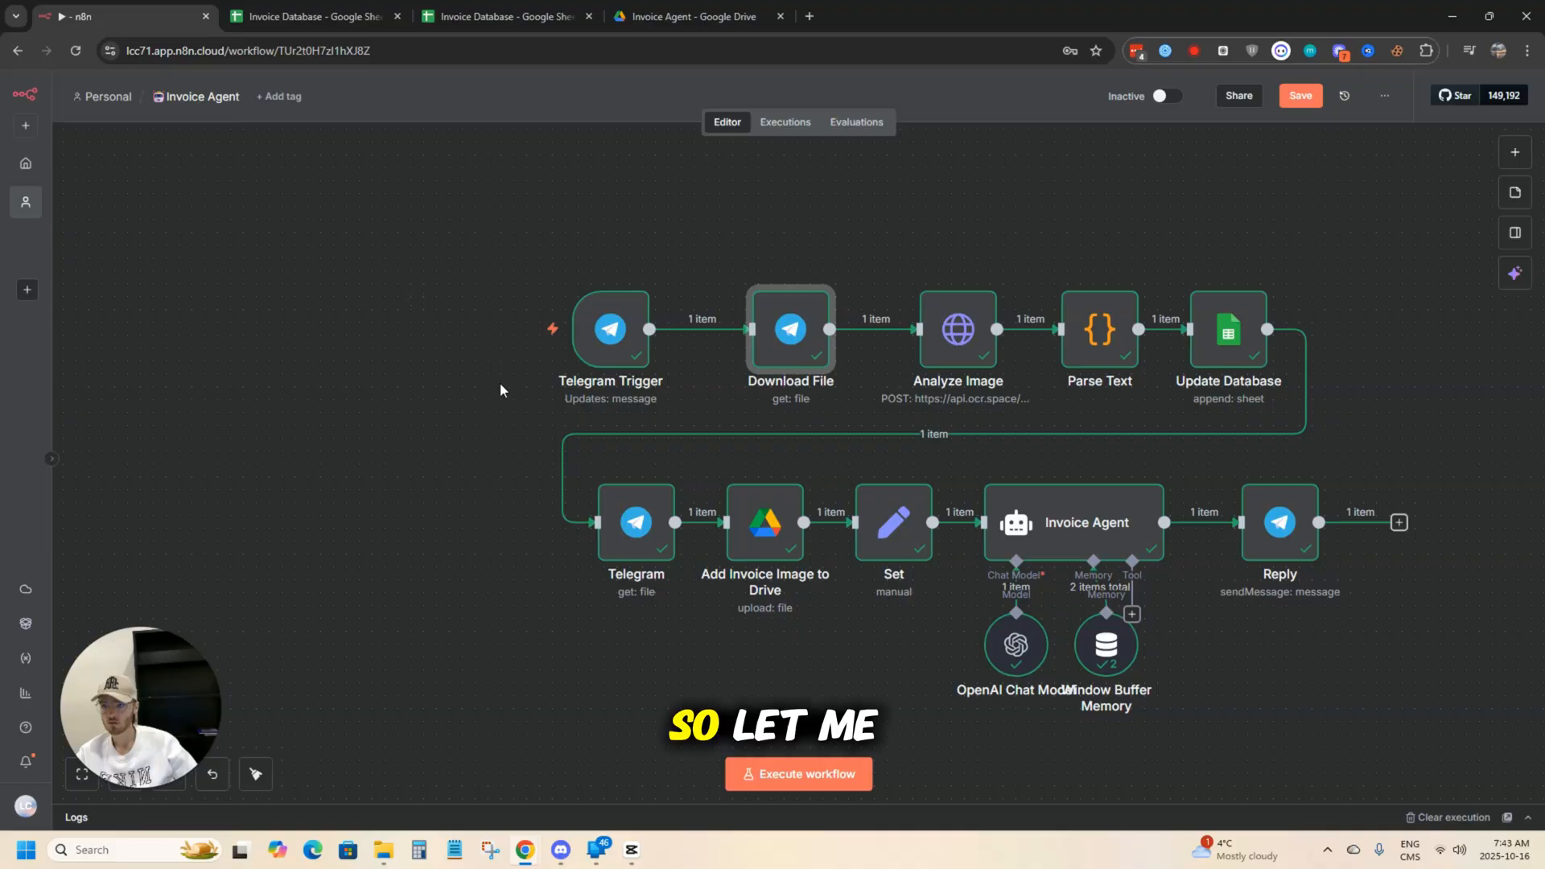